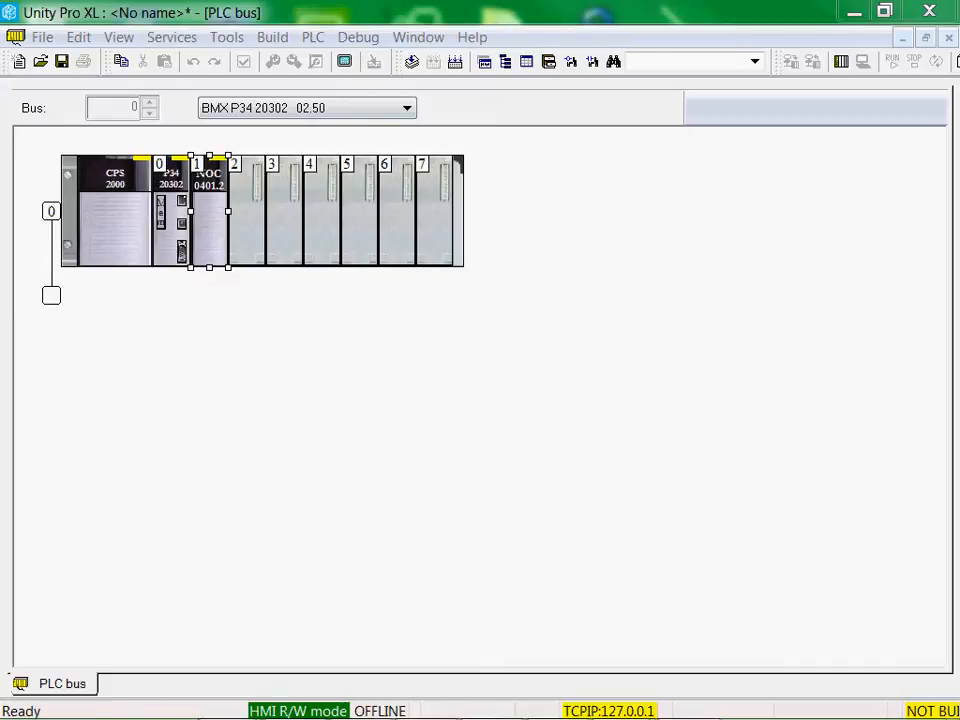
- Open the DTM Browser from the Tools menu, listing the Host PC and M_NOC0401_2 module
click(226, 37)
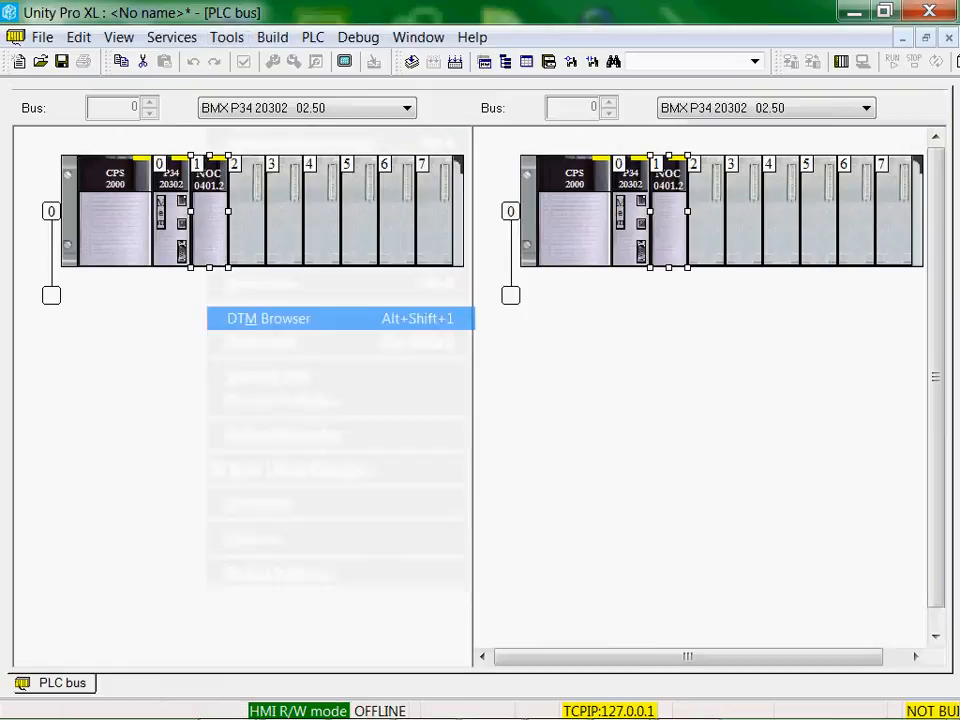
click(268, 318)
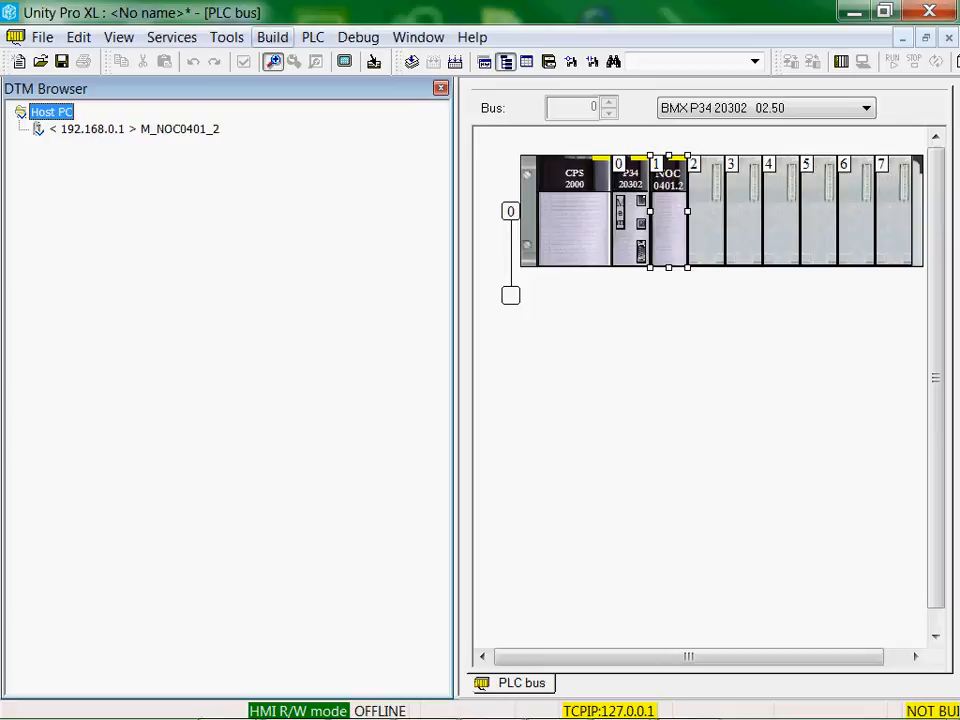
click(226, 37)
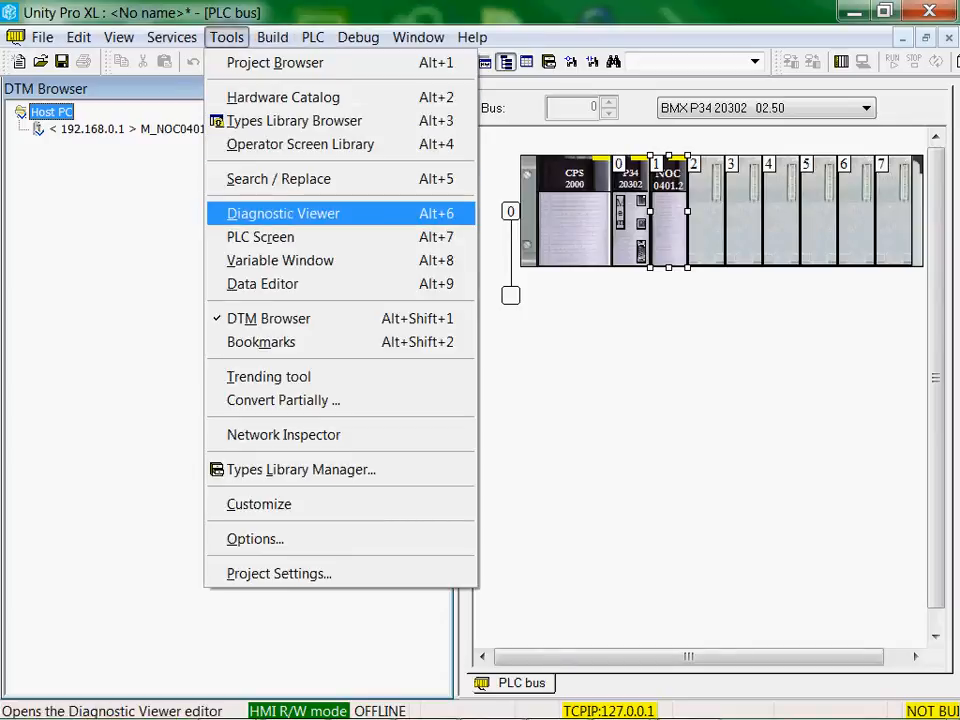
mouse_move(261, 341)
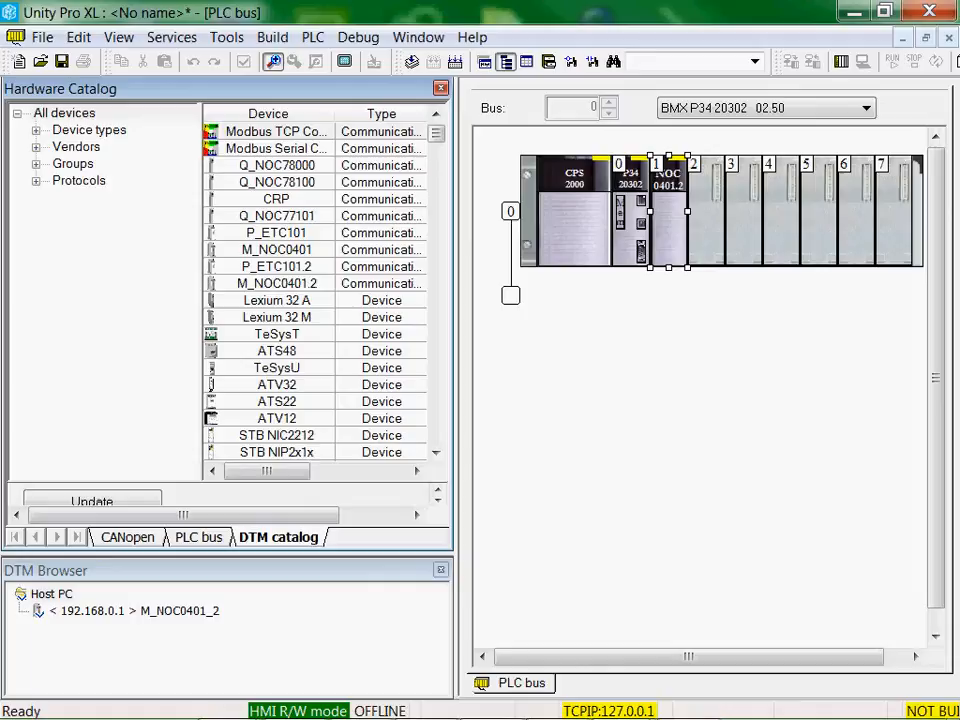
- Bring up the context menu of the M_NOC0401_2 module in the DTM Browser
right_click(130, 610)
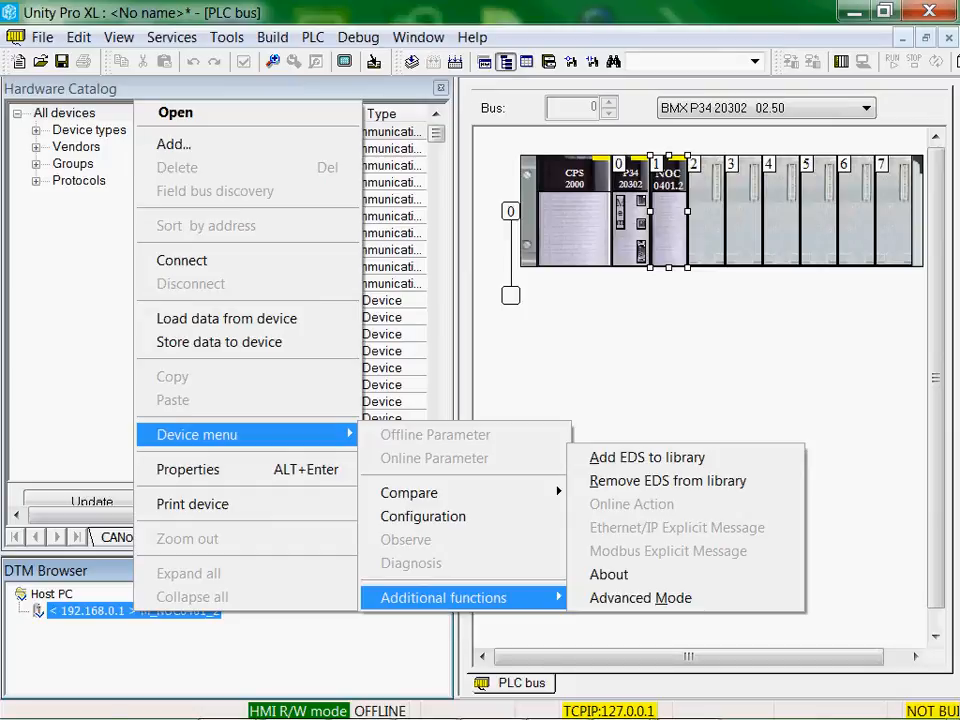
mouse_move(646, 457)
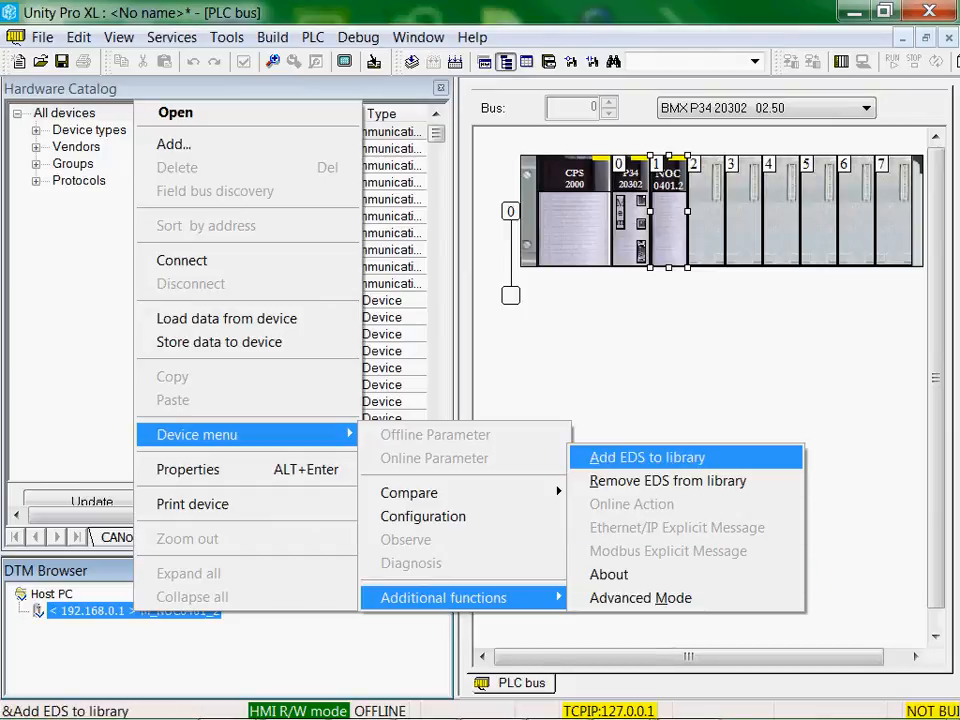
- Choose Add EDS to library from the module's additional functions
click(643, 457)
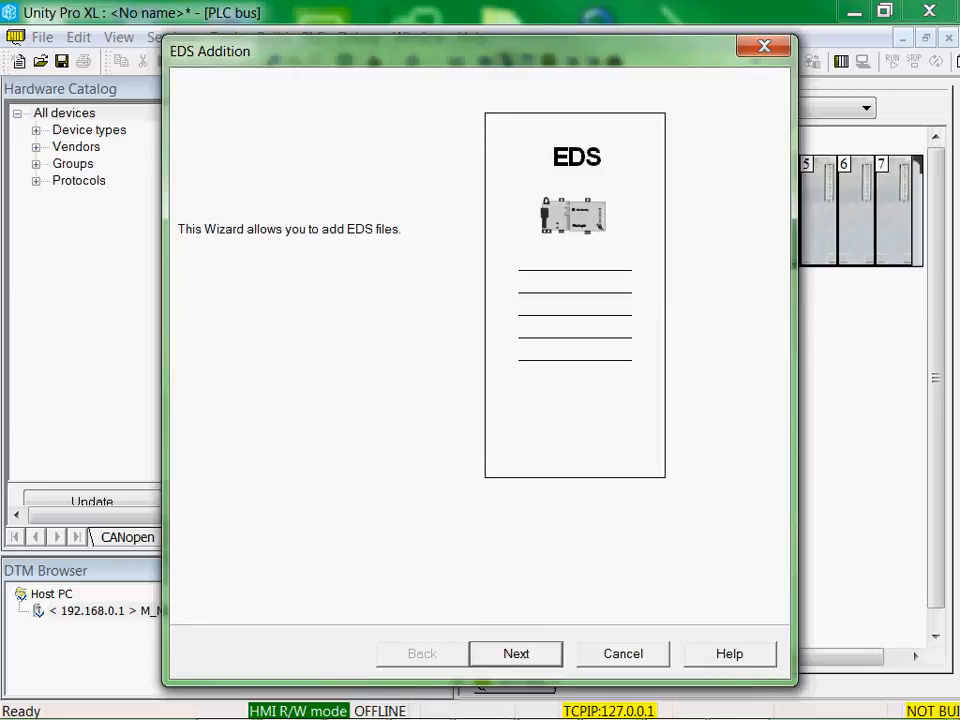
- Select the Promag530101.eds file in the EDS Addition wizard
click(516, 653)
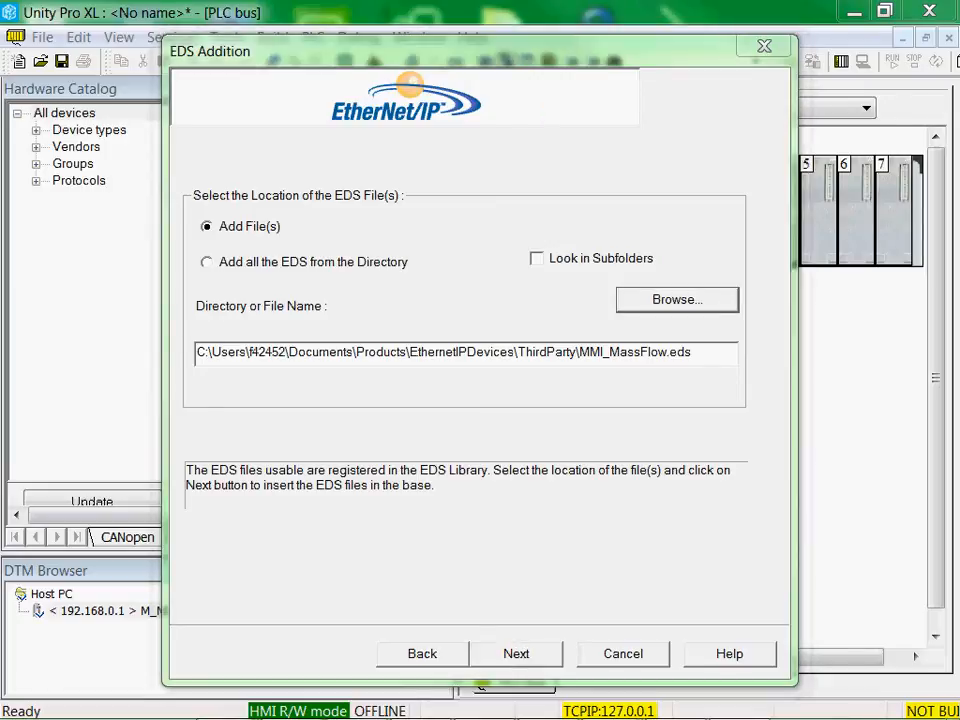
click(676, 299)
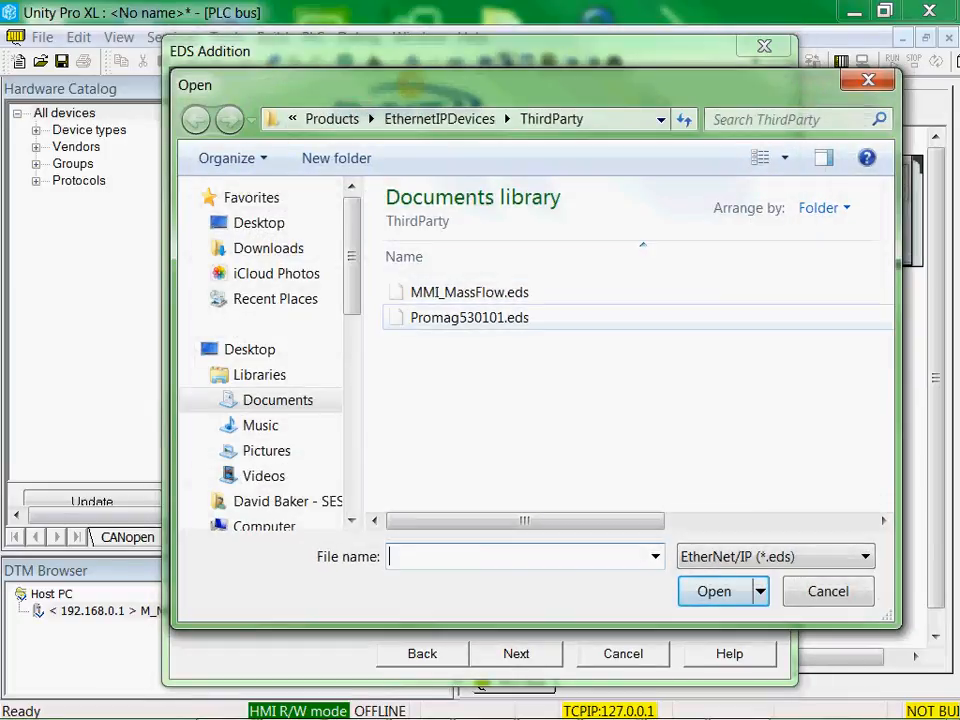
click(469, 317)
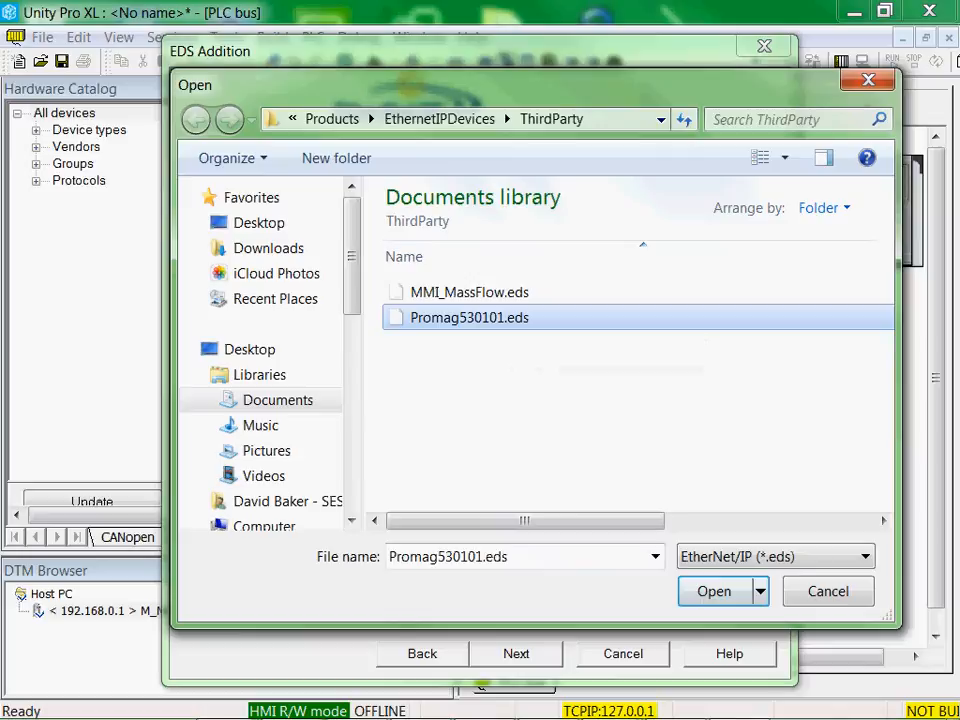
click(713, 591)
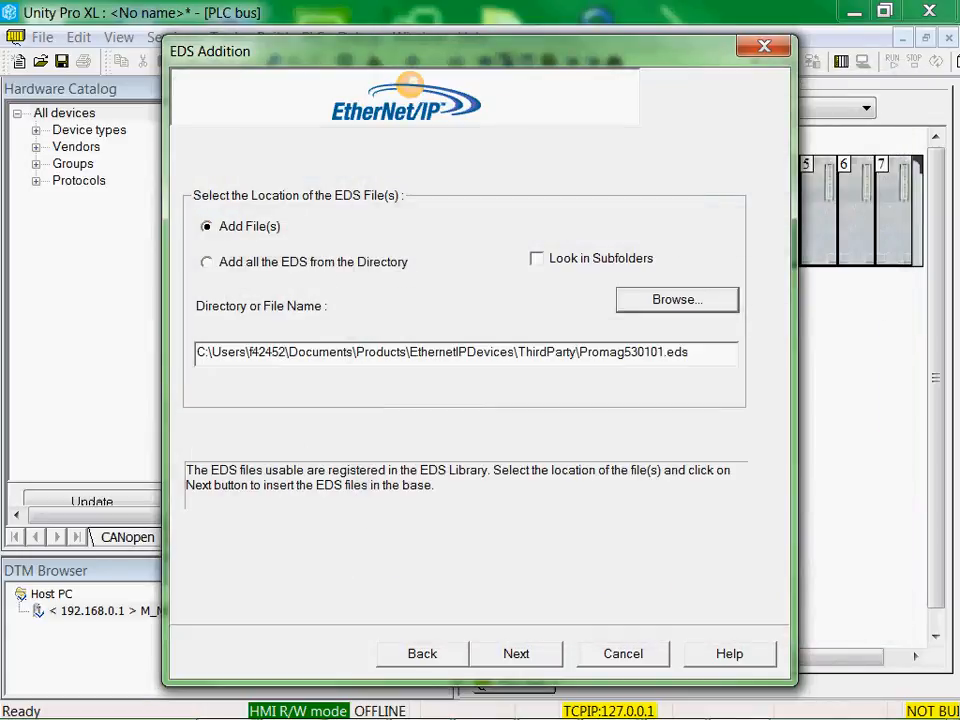
- Validate the Promag530101.eds file and finish the wizard
click(516, 653)
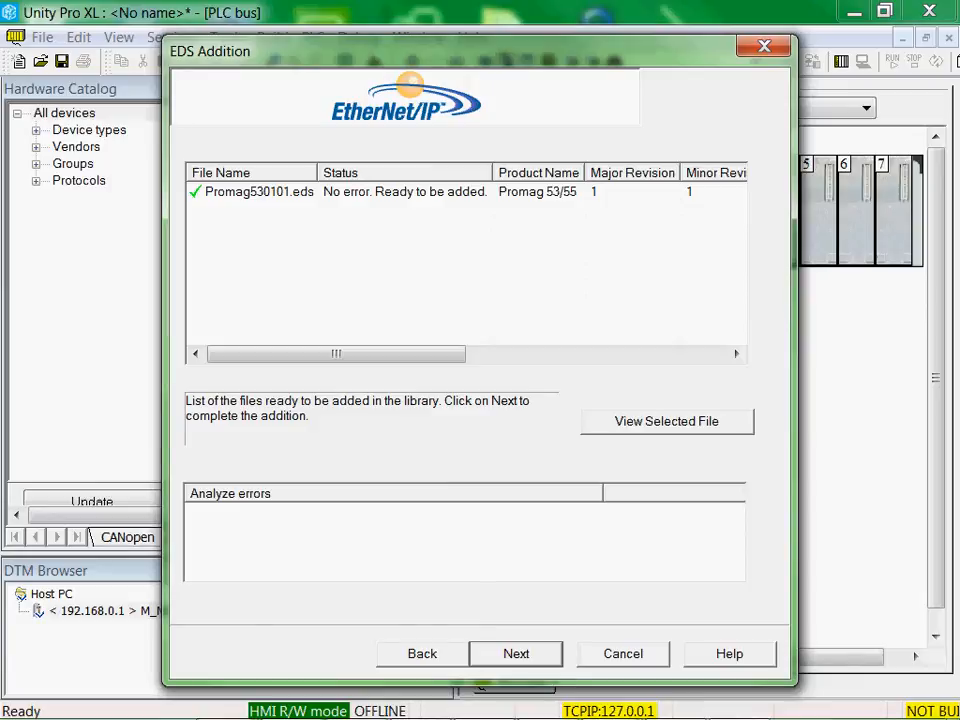
click(516, 653)
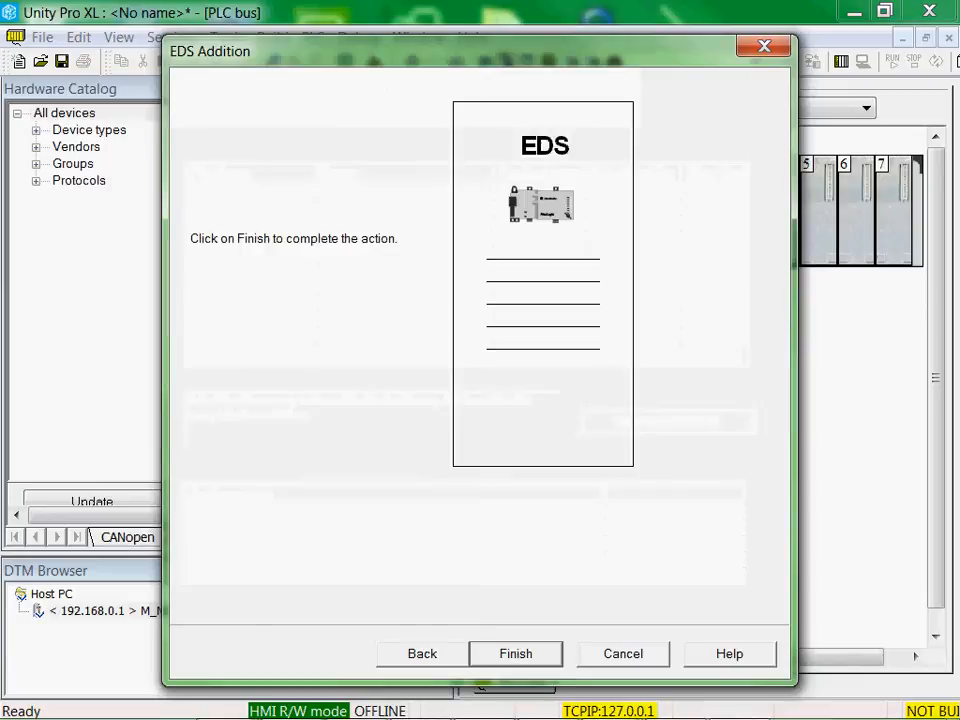
click(515, 653)
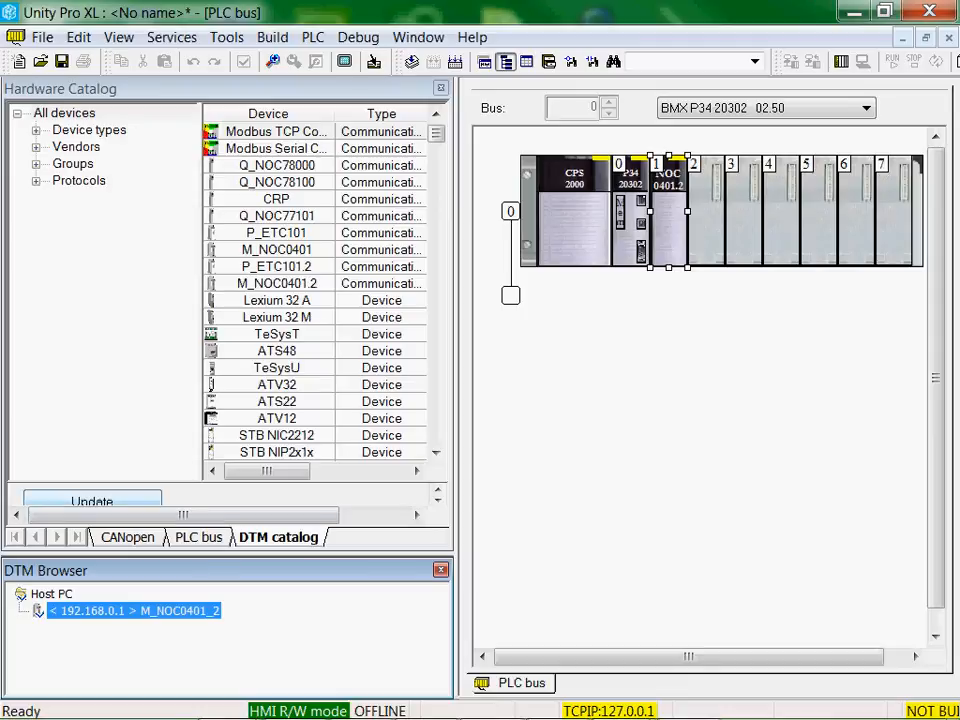
- Update the DTM catalog and confirm Promag 53/55 appears at the list's end
click(91, 501)
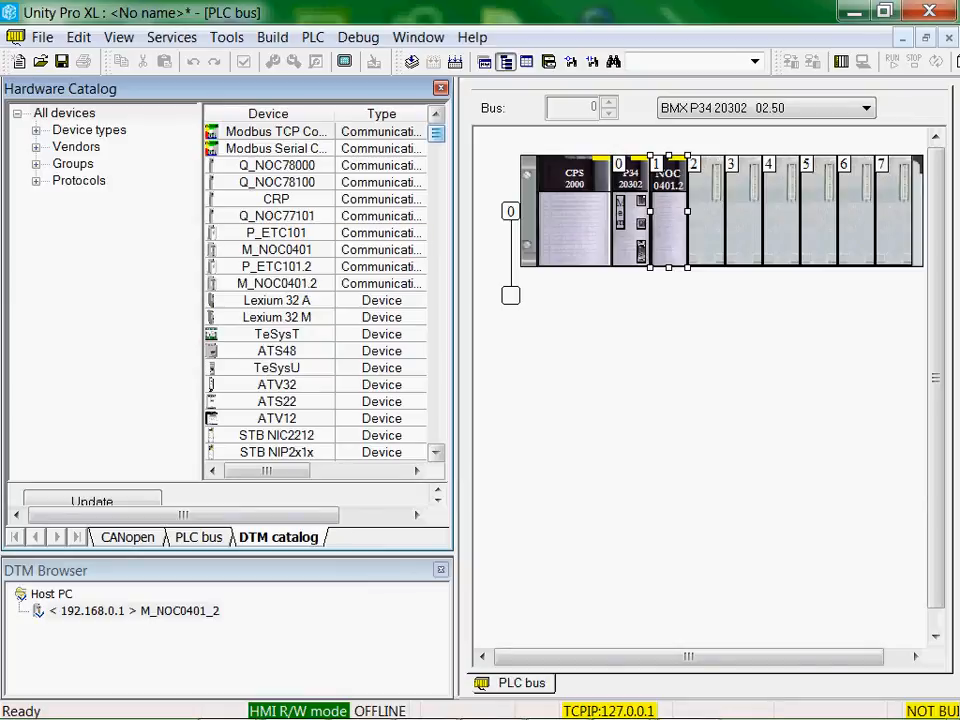
scroll(down, 3)
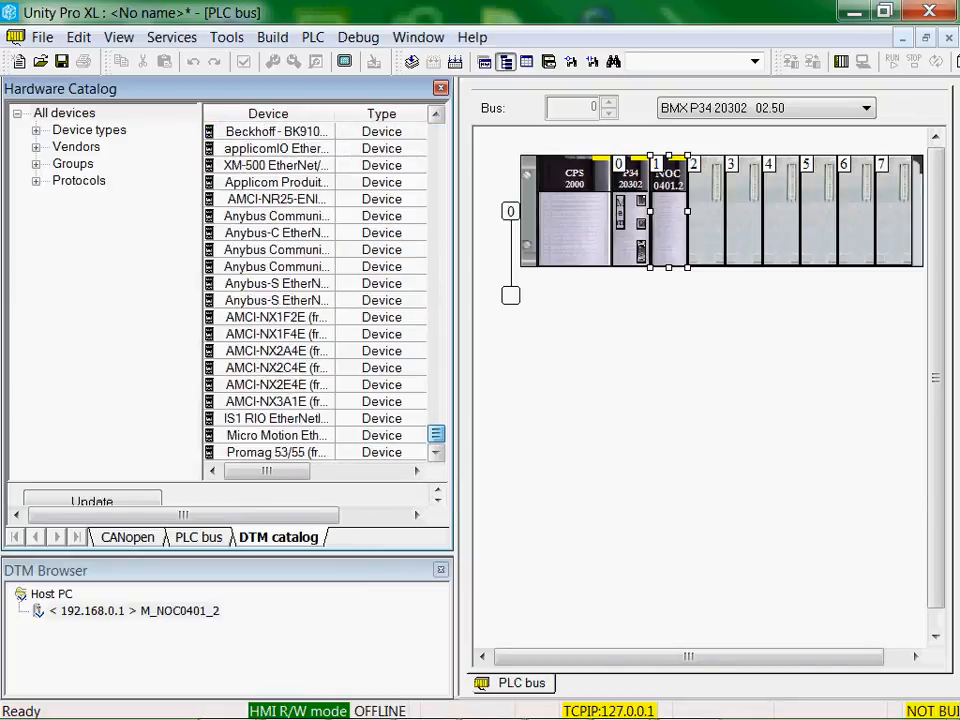
mouse_move(276, 452)
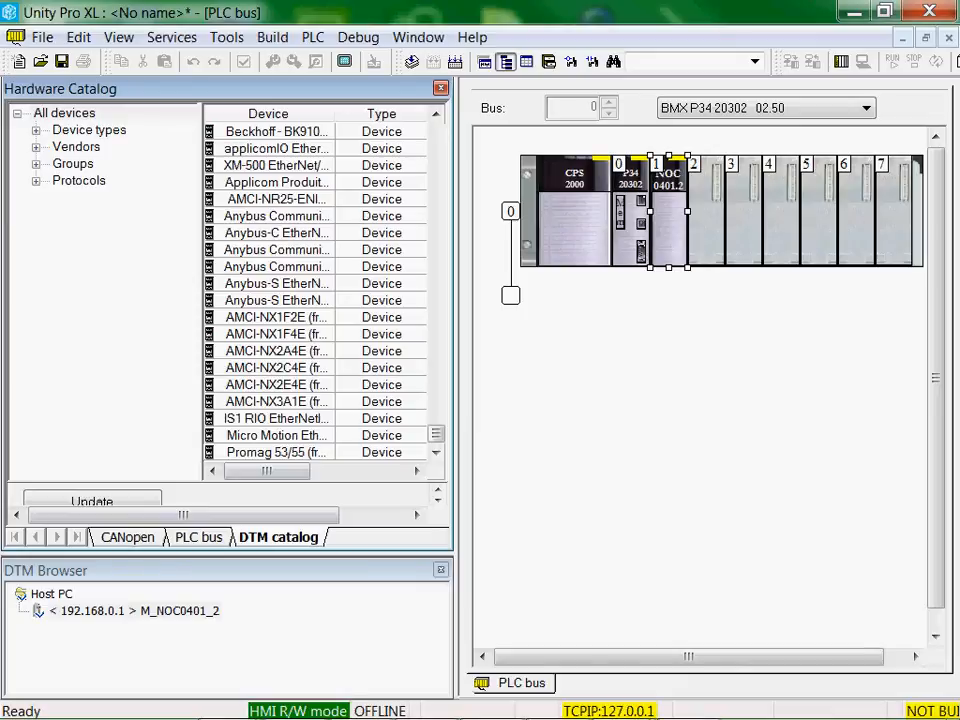
- Add the Promag 53/55 (from EDS) DTM under the M_NOC0401_2 module
right_click(130, 610)
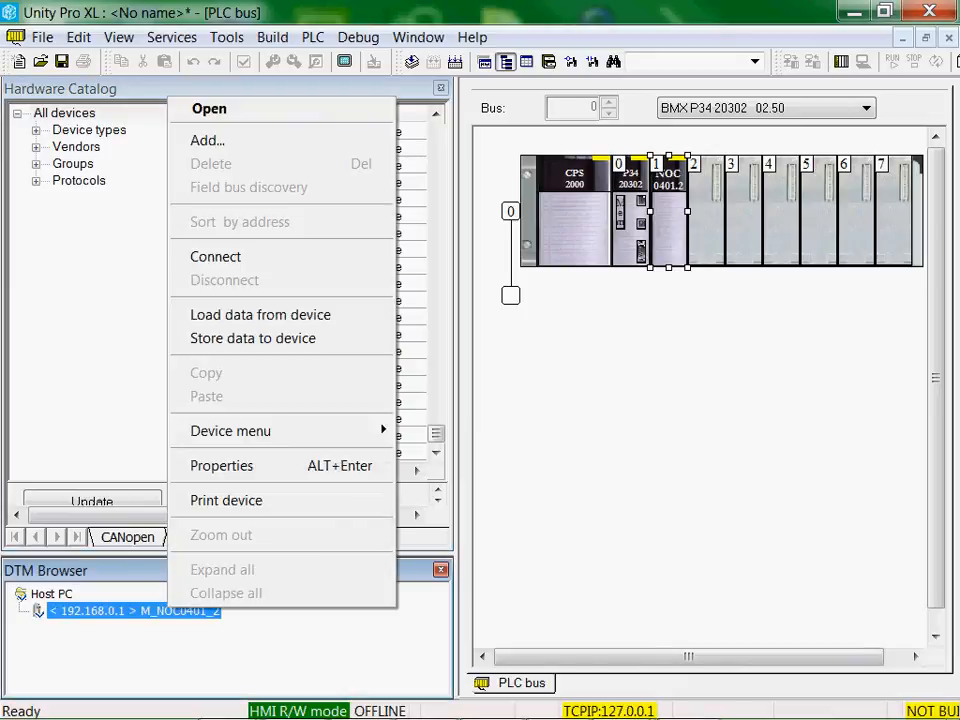
mouse_move(207, 140)
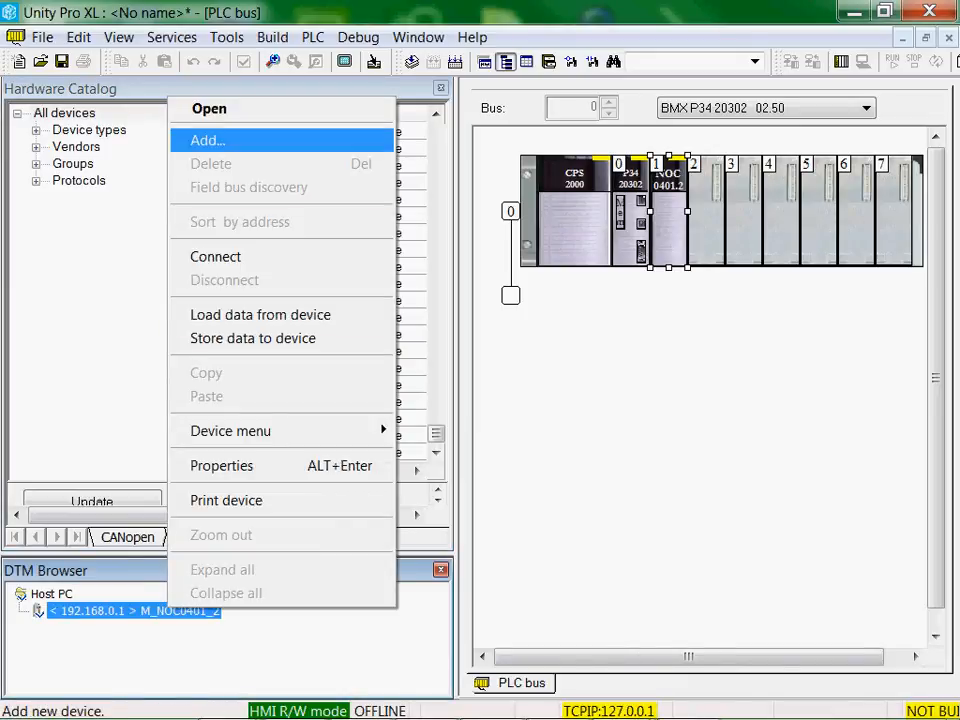
click(207, 140)
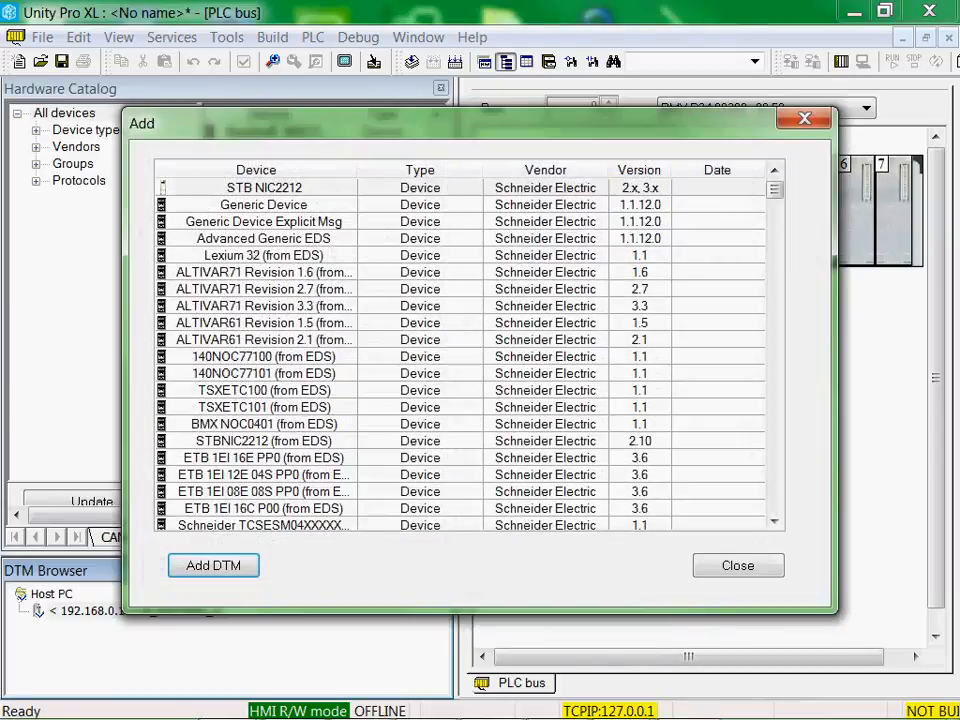
scroll(down, 3)
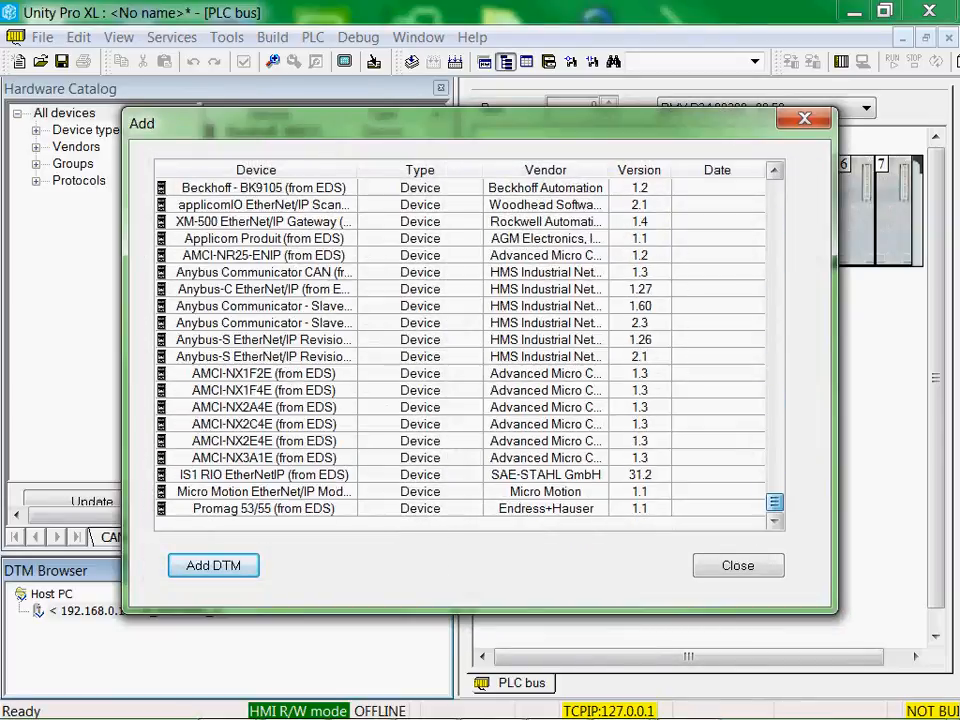
click(263, 508)
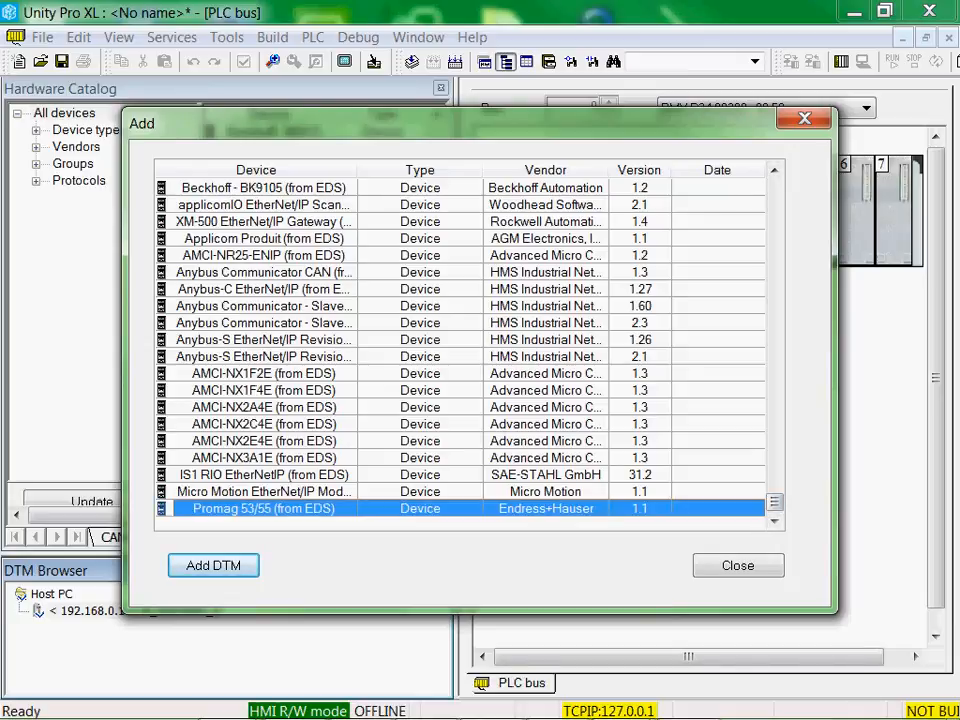
click(212, 565)
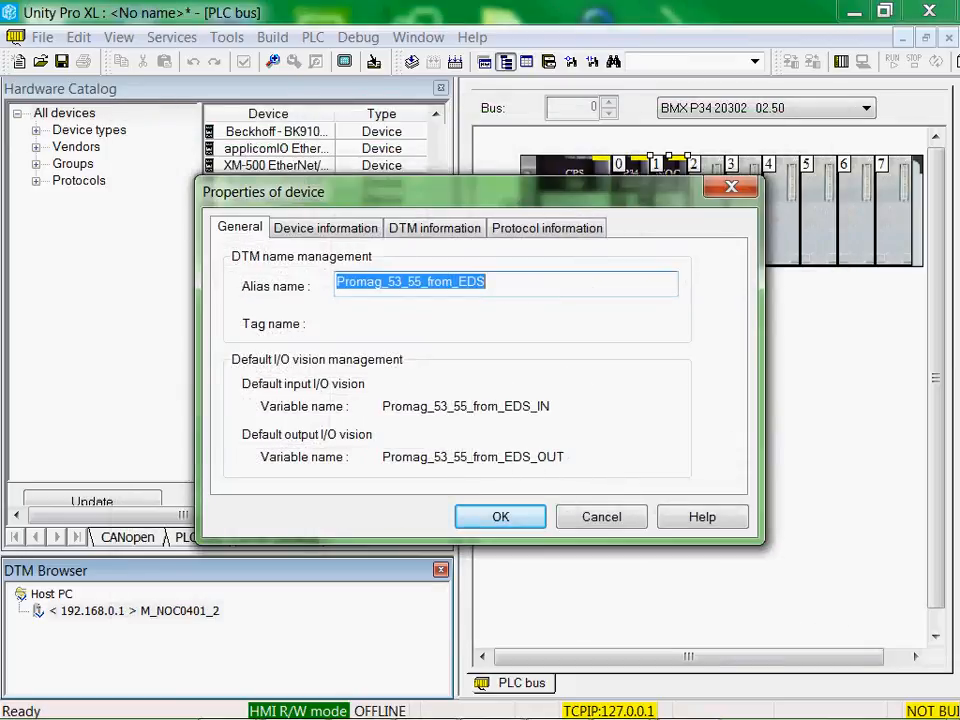
- Accept alias Promag_53_55_from_EDS and open the new Promag node's configuration
click(500, 516)
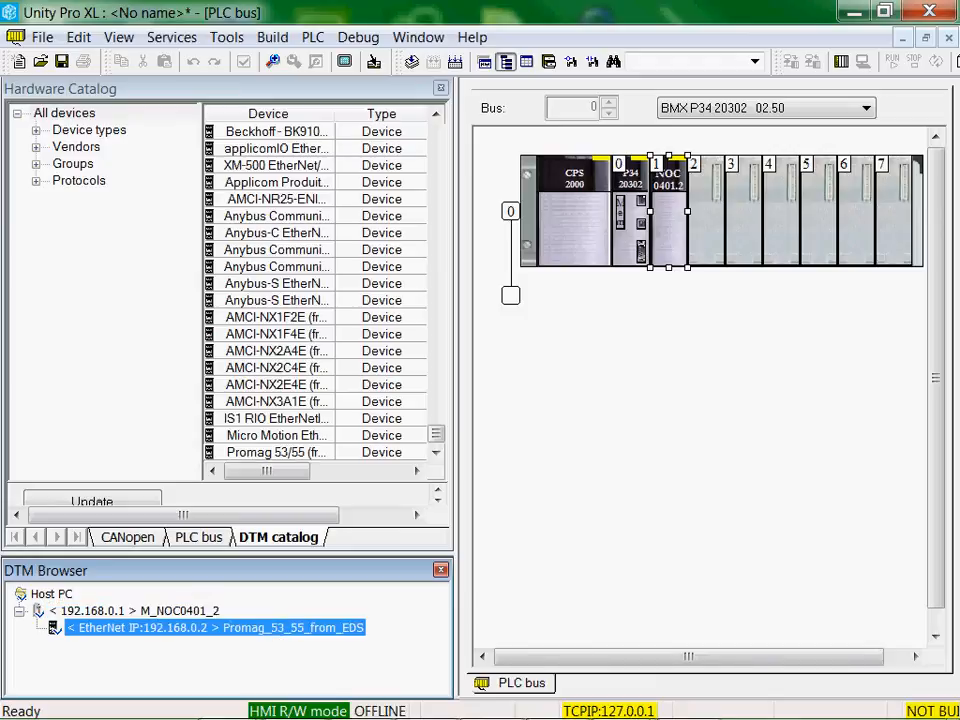
double_click(214, 627)
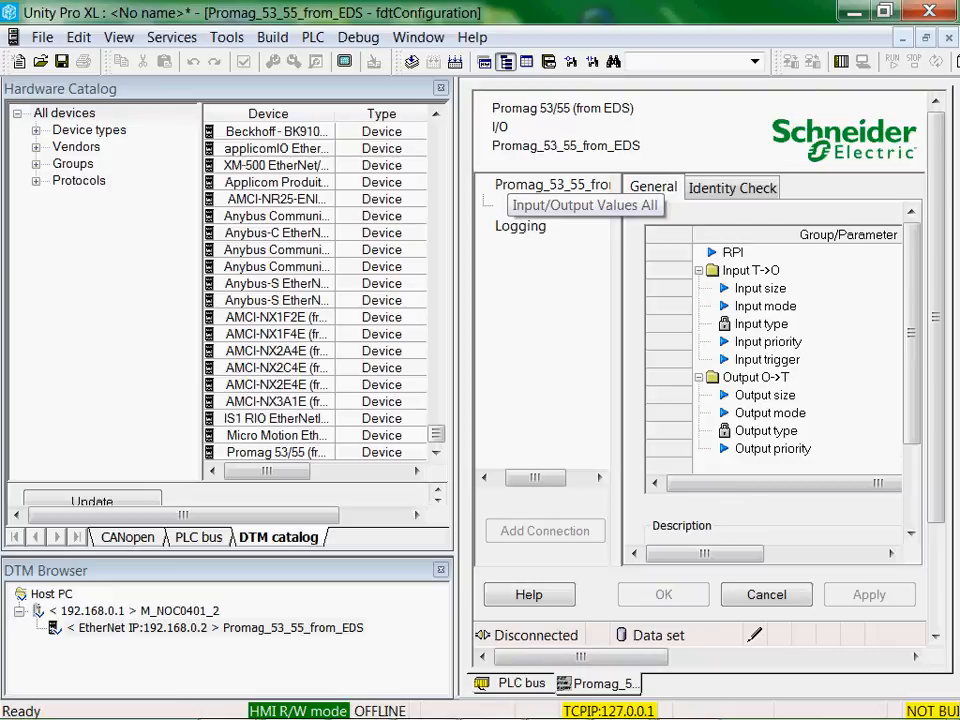
click(585, 204)
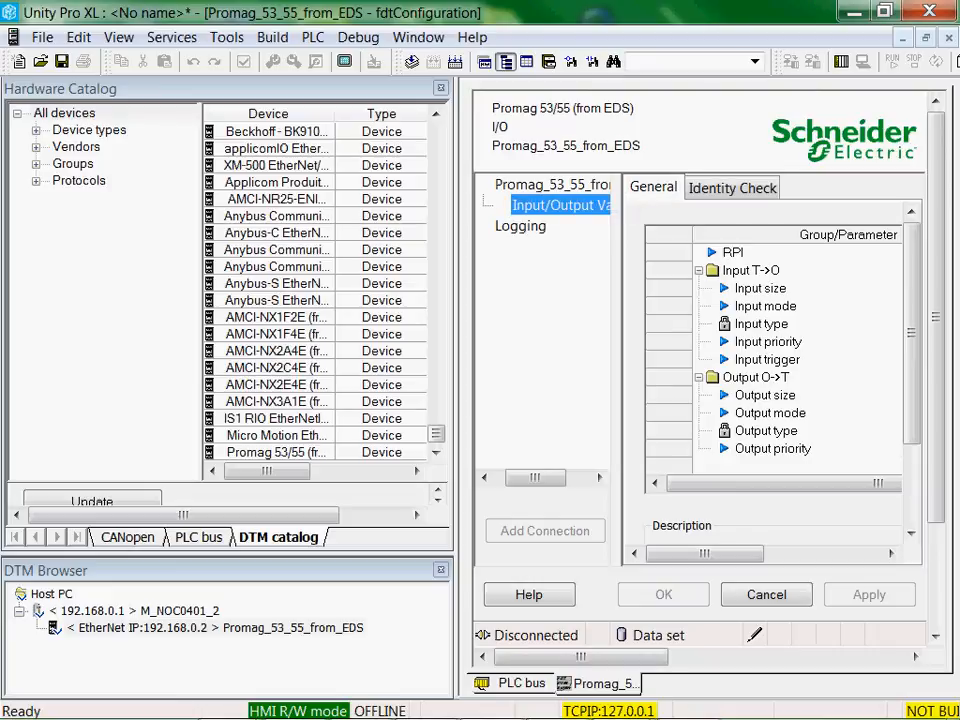